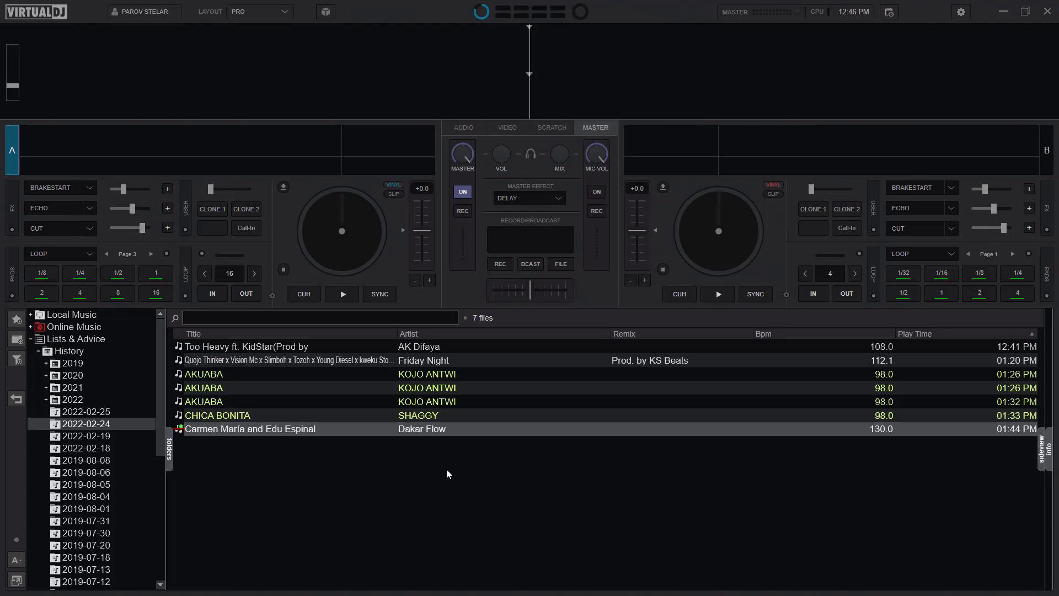
mouse_move(670, 160)
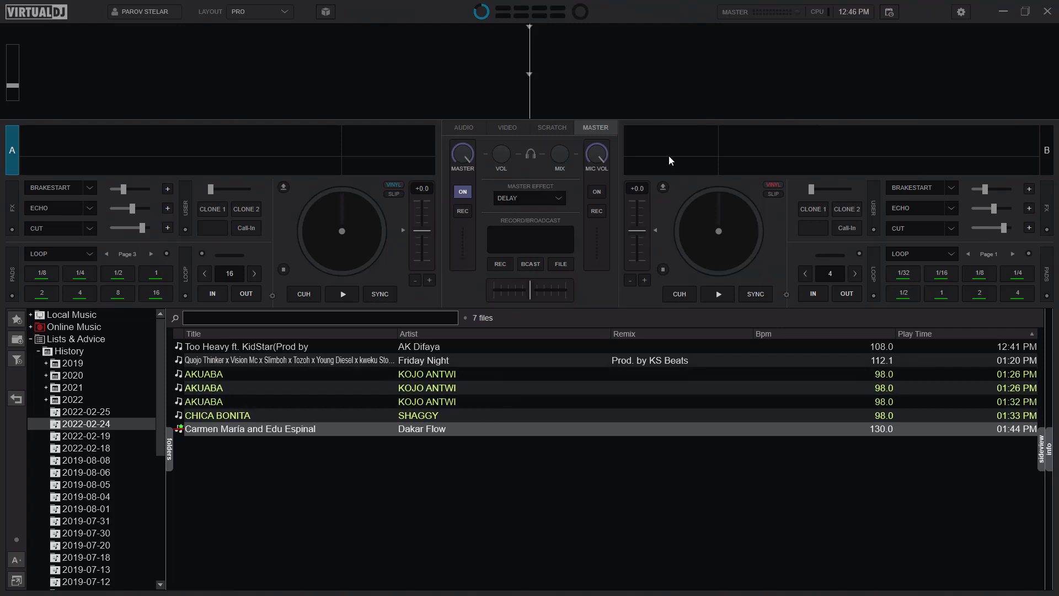
mouse_move(605, 138)
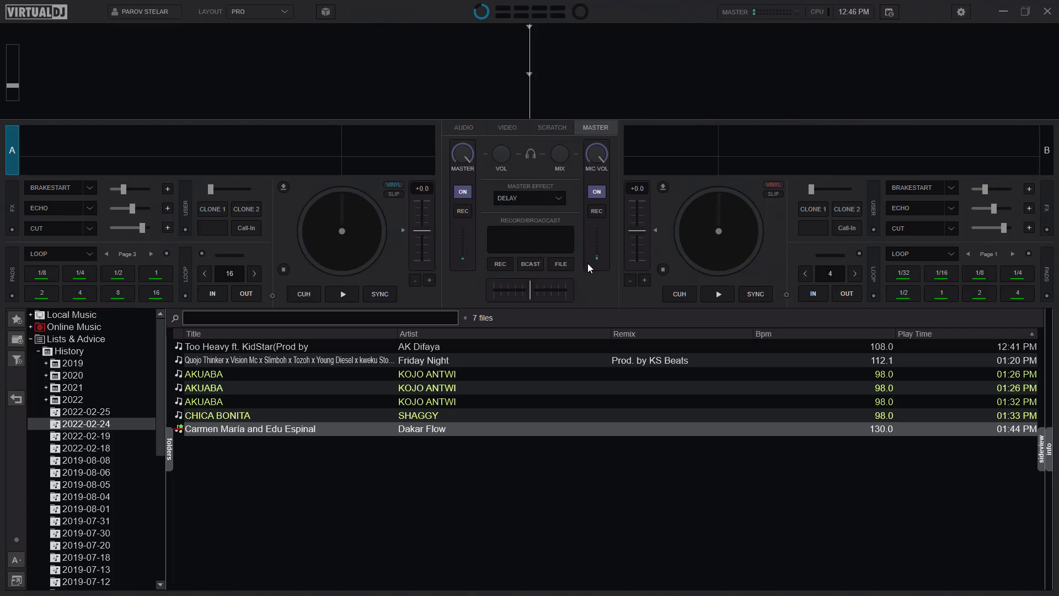
mouse_move(388, 439)
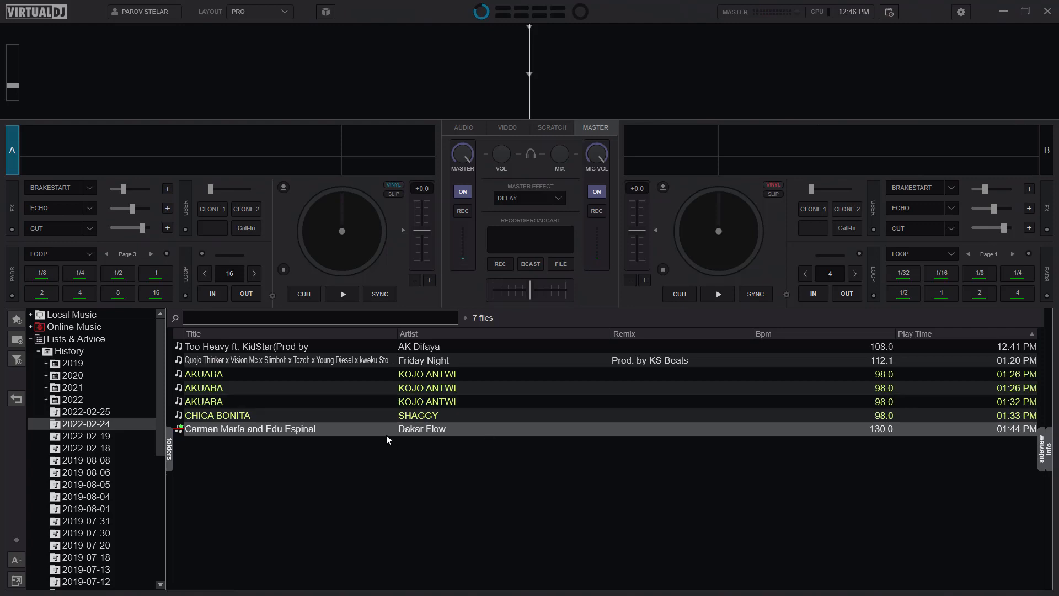
Load Carmen María and Edu Espinal on deck A, play briefly, then cue back to start
double_click(249, 428)
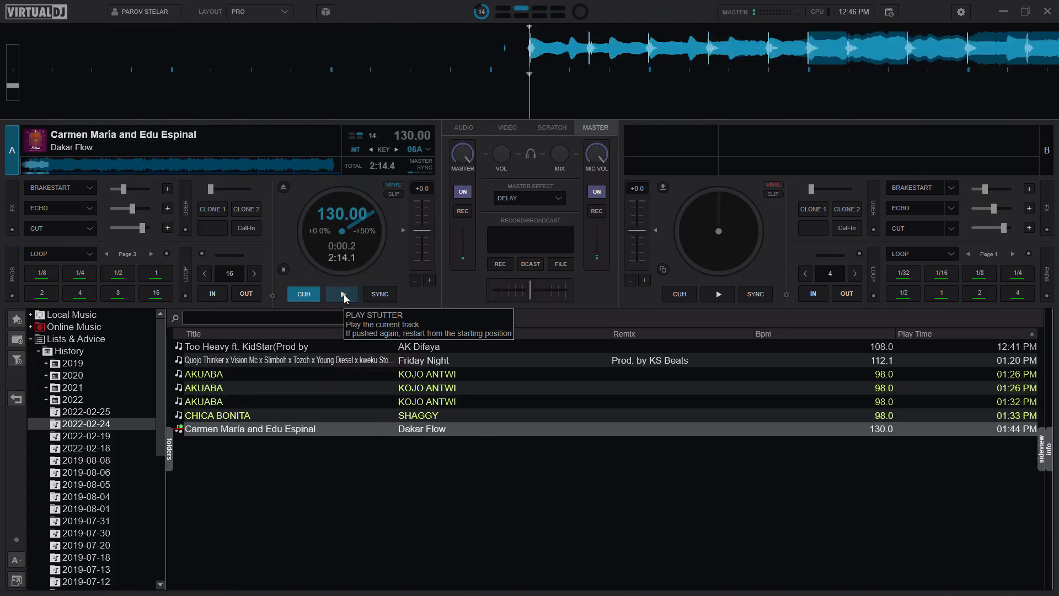
left_click(342, 293)
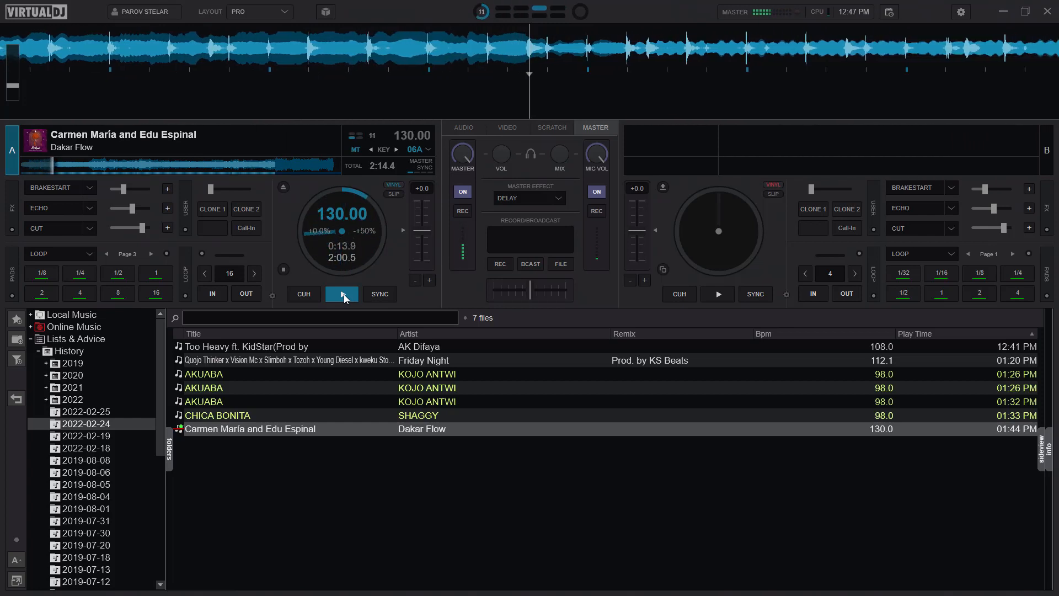
left_click(303, 292)
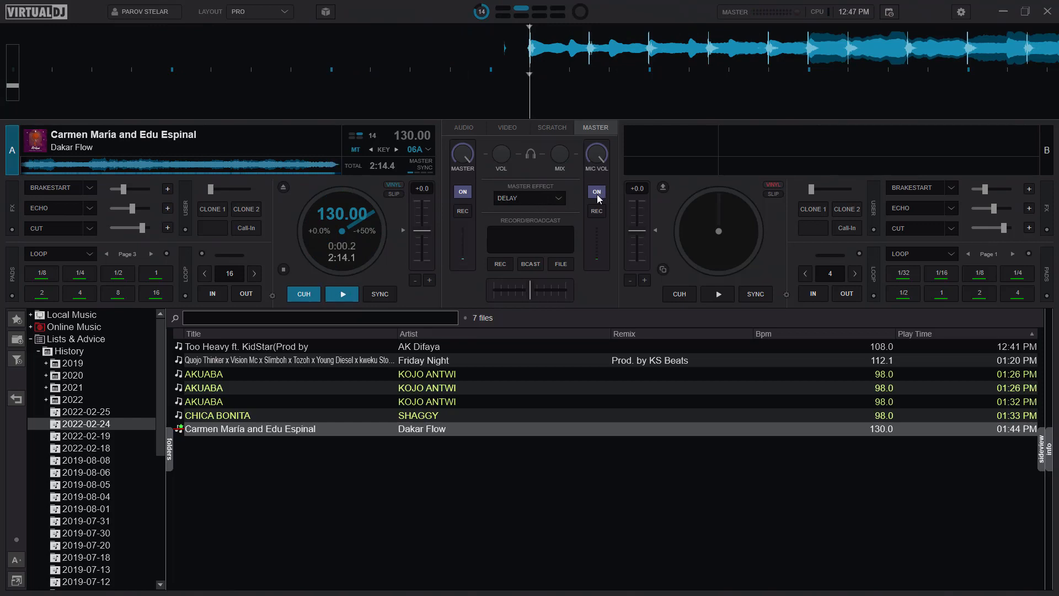
Switch the microphone off and back on, and flip between the EQ and master mixer controls
left_click(595, 191)
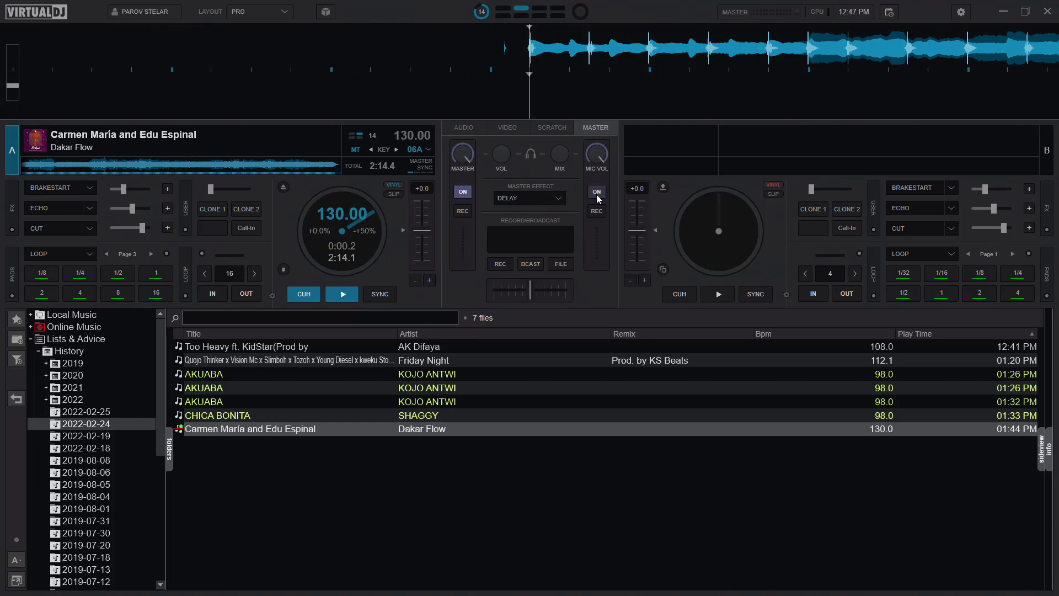
left_click(595, 191)
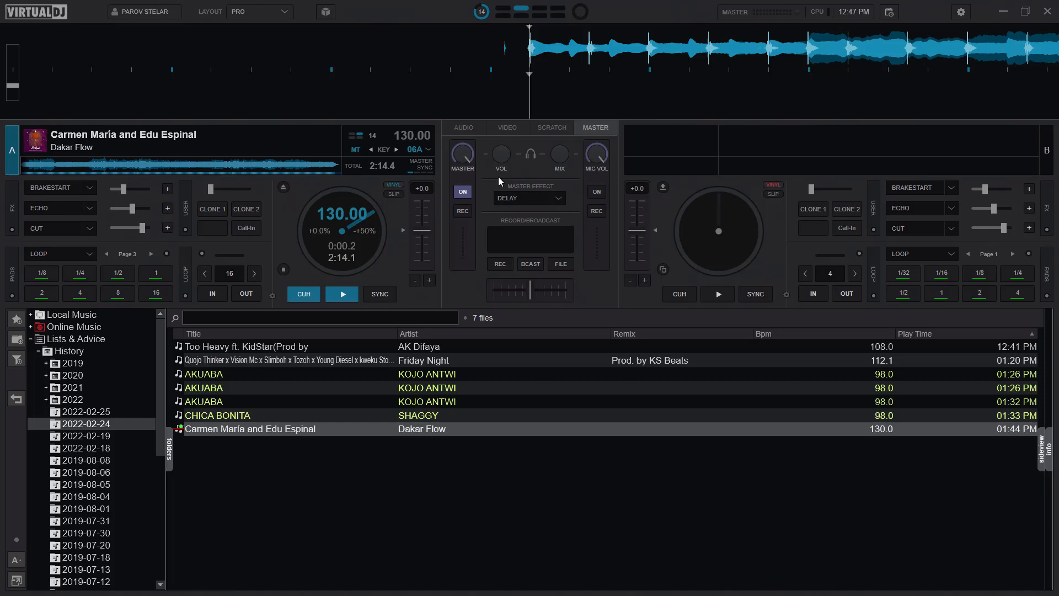
left_click(464, 127)
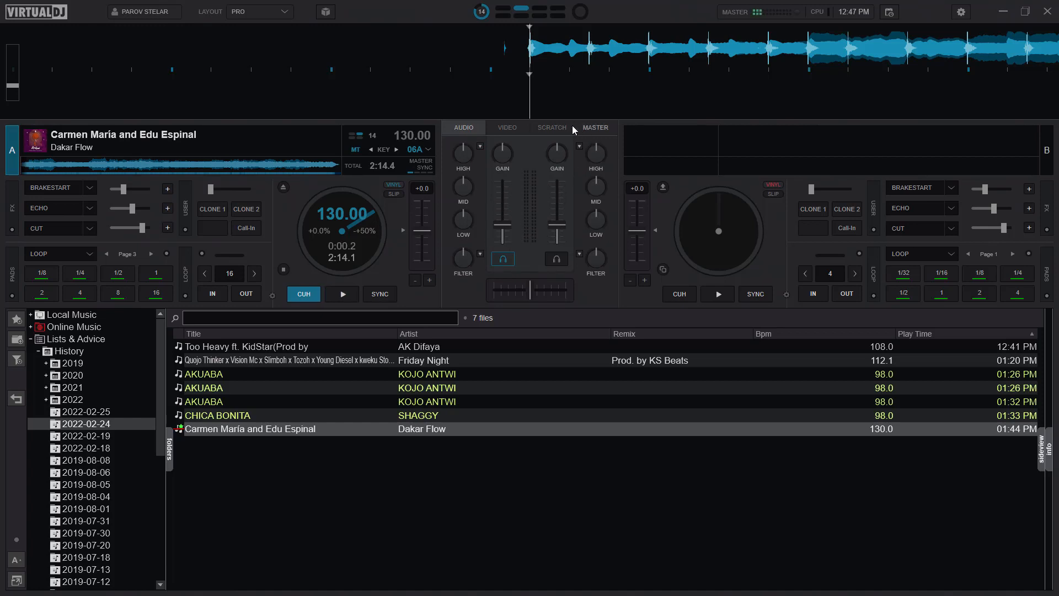
left_click(594, 127)
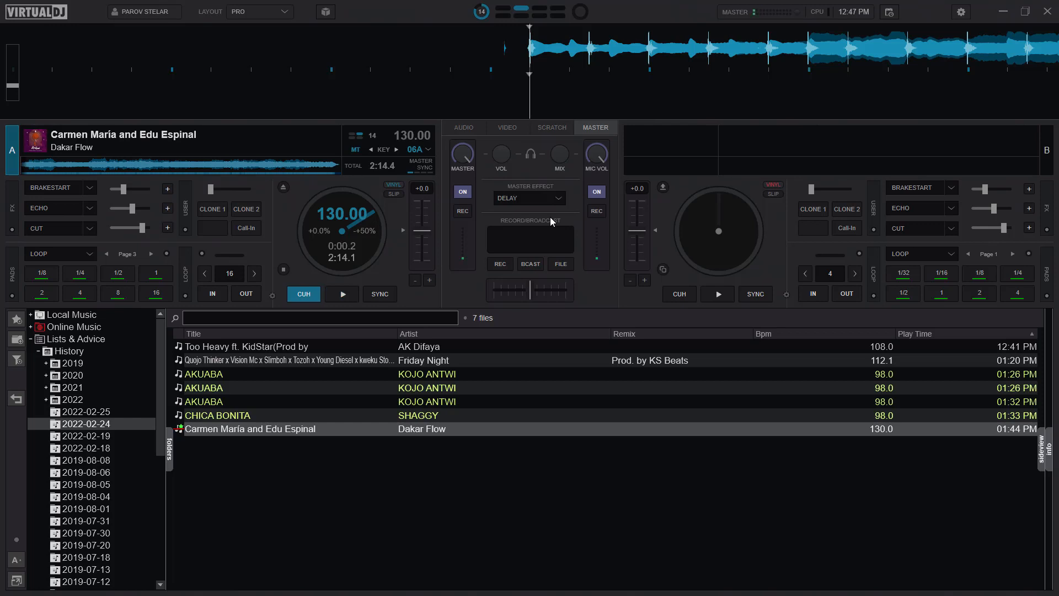
mouse_move(553, 217)
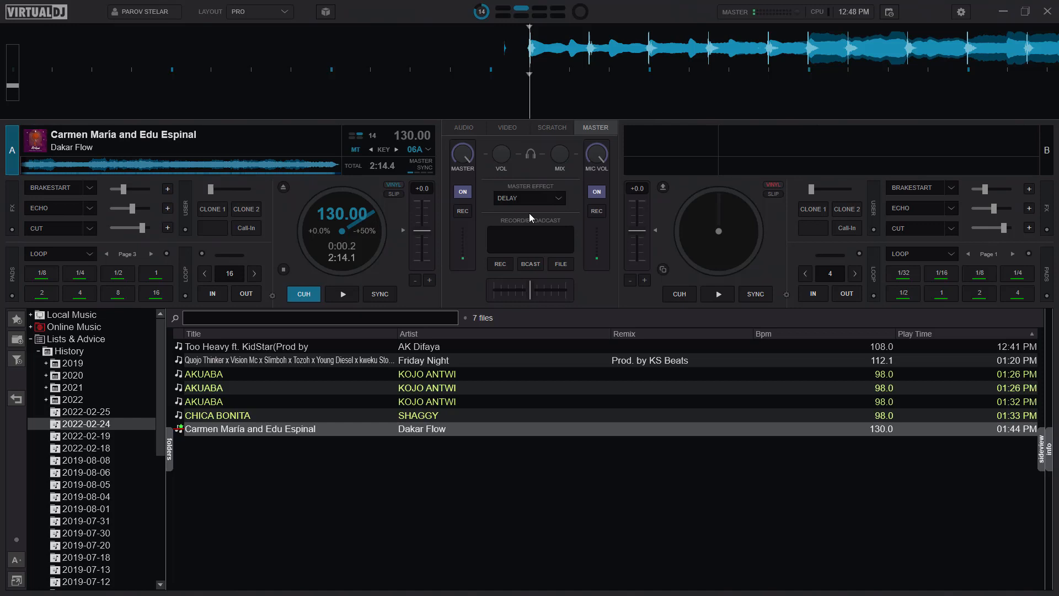
left_click(341, 294)
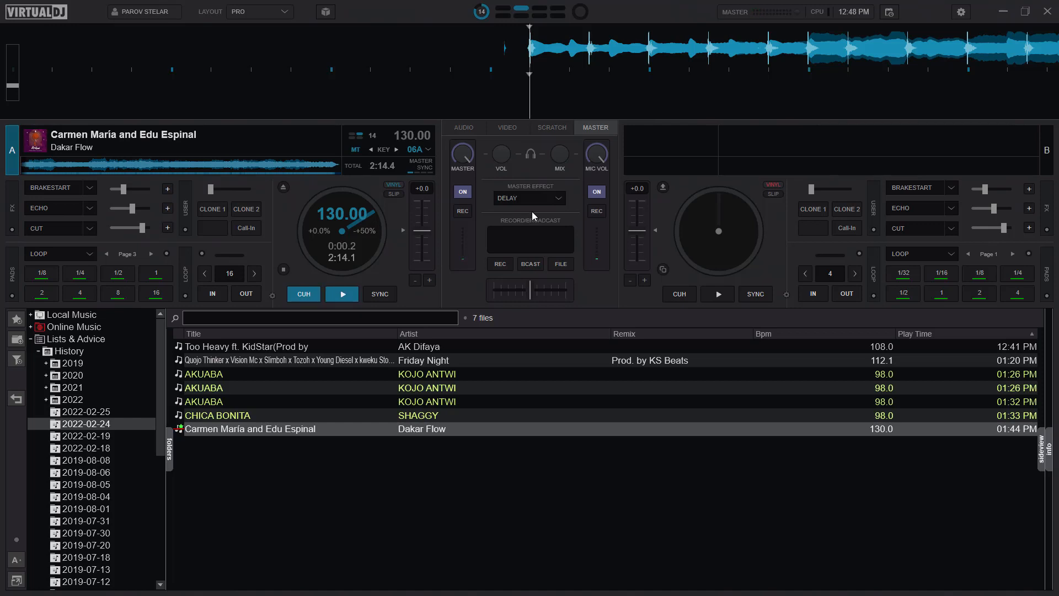
Open VirtualDJ's settings window to reach the keyboard mapping
left_click(960, 12)
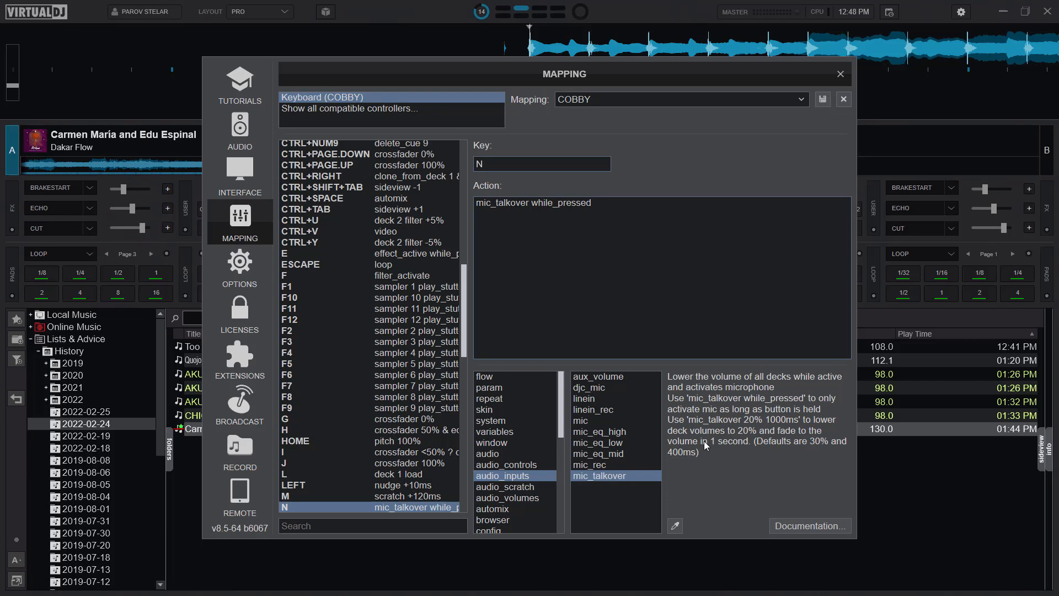
mouse_move(799, 460)
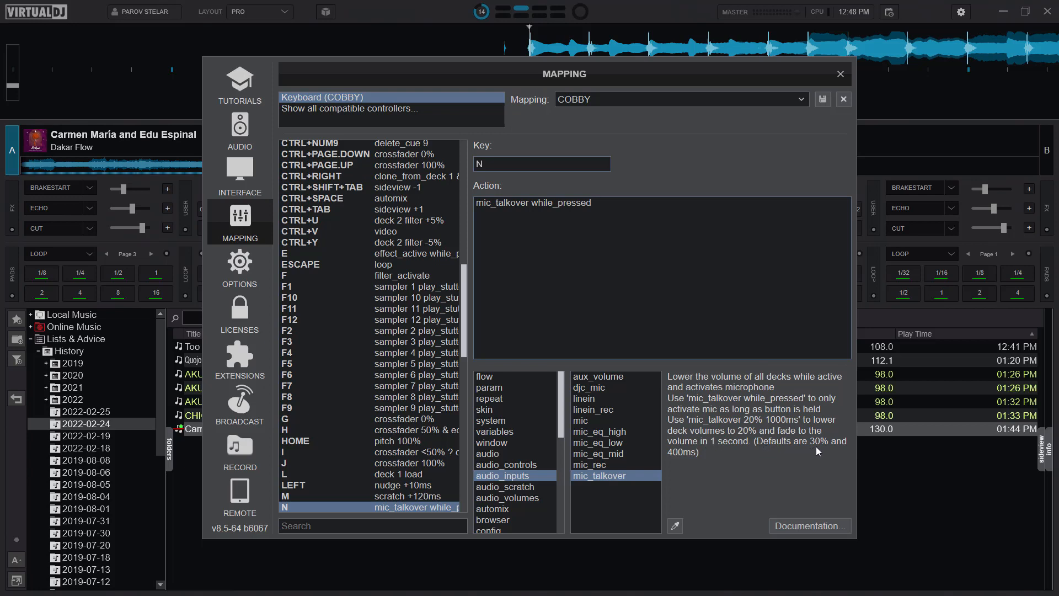
mouse_move(834, 449)
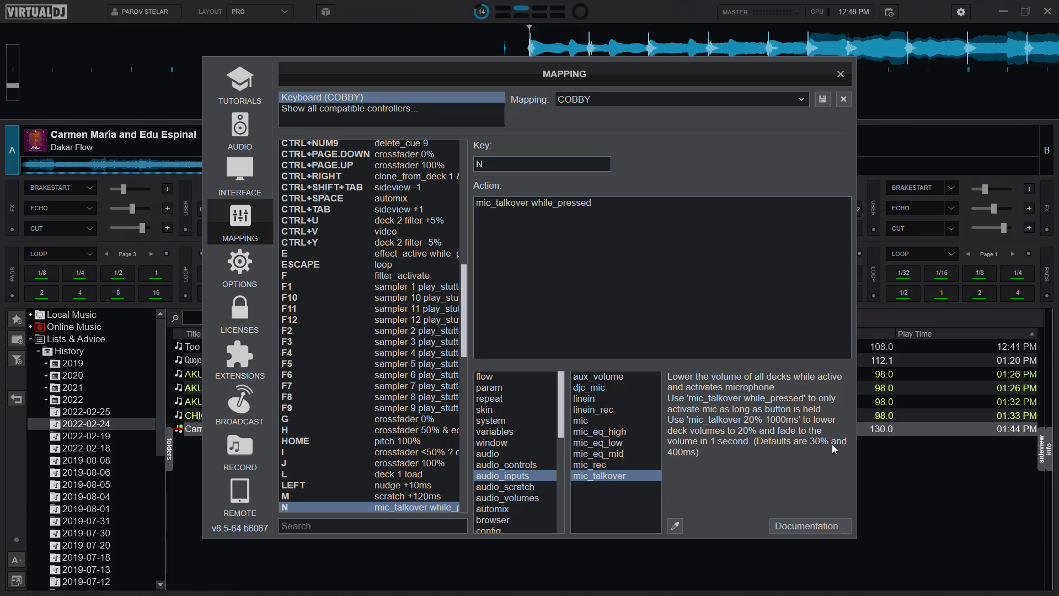
mouse_move(685, 466)
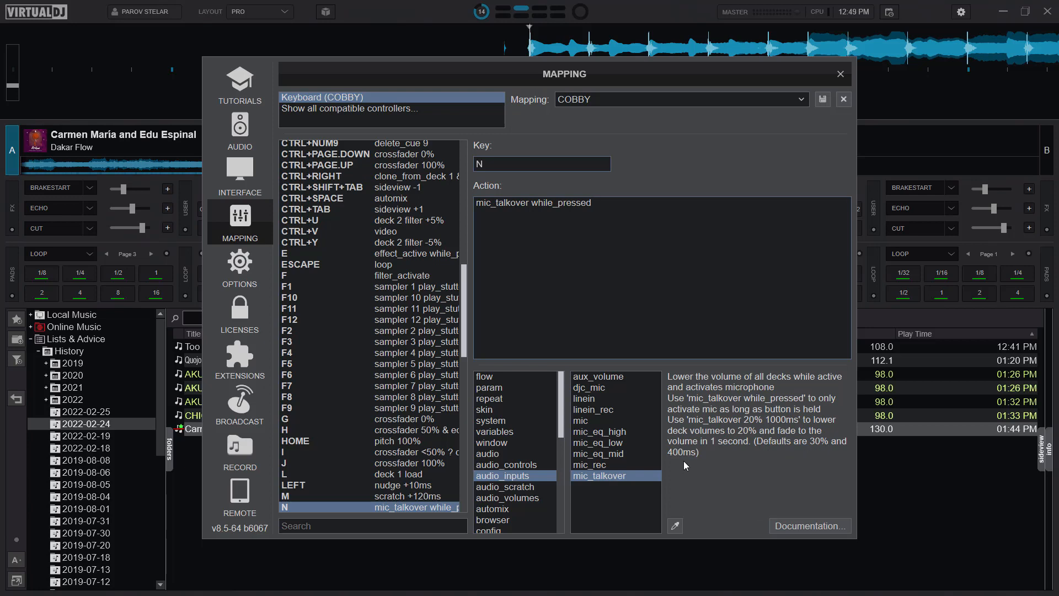
mouse_move(769, 454)
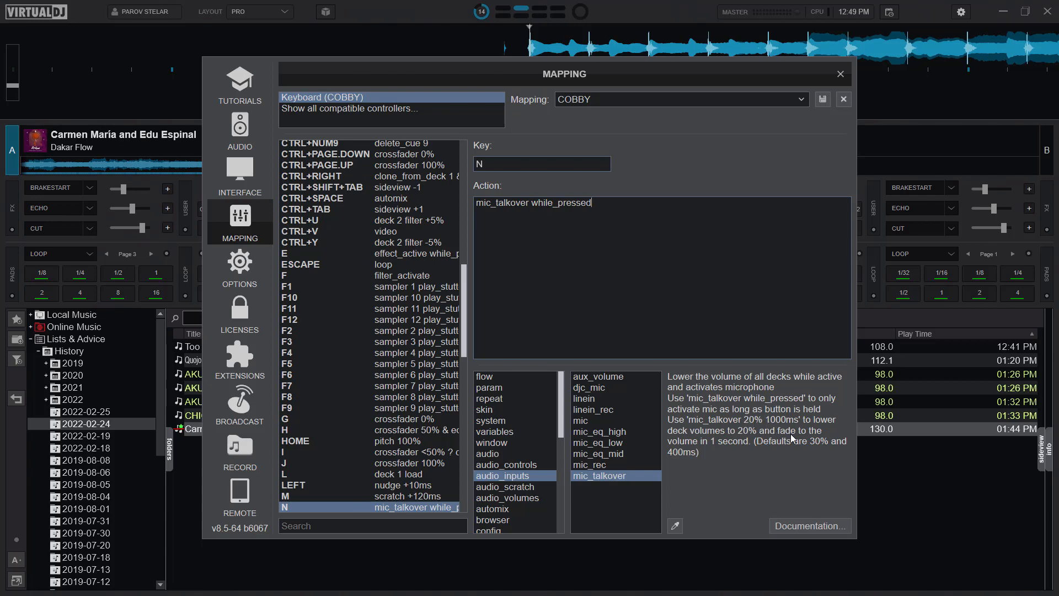
mouse_move(795, 430)
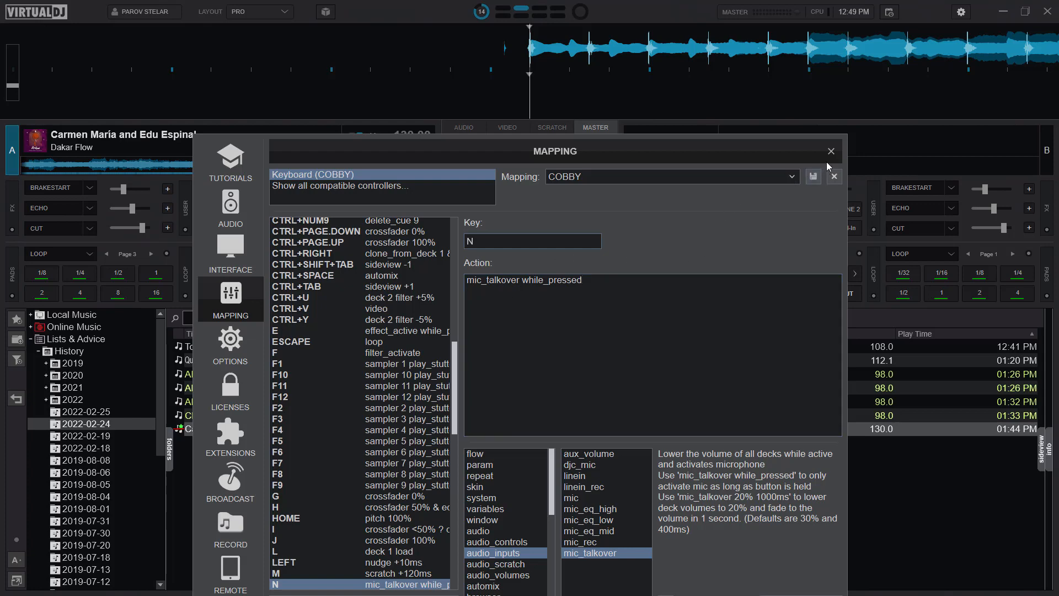
Close the Mapping settings, start deck A playing, and show the EQ and gain mixer controls
left_click(831, 151)
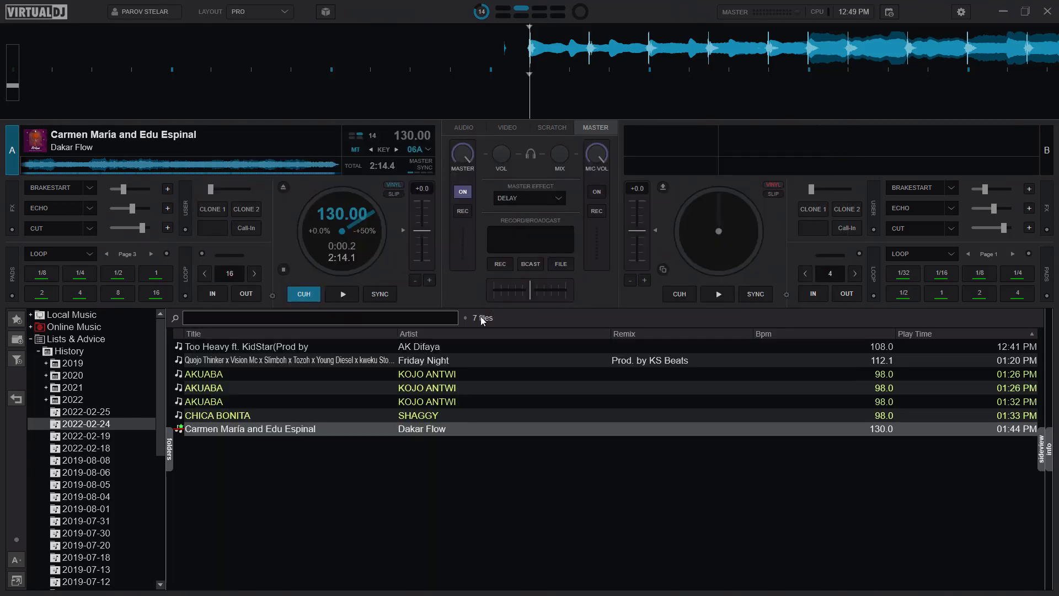
left_click(341, 294)
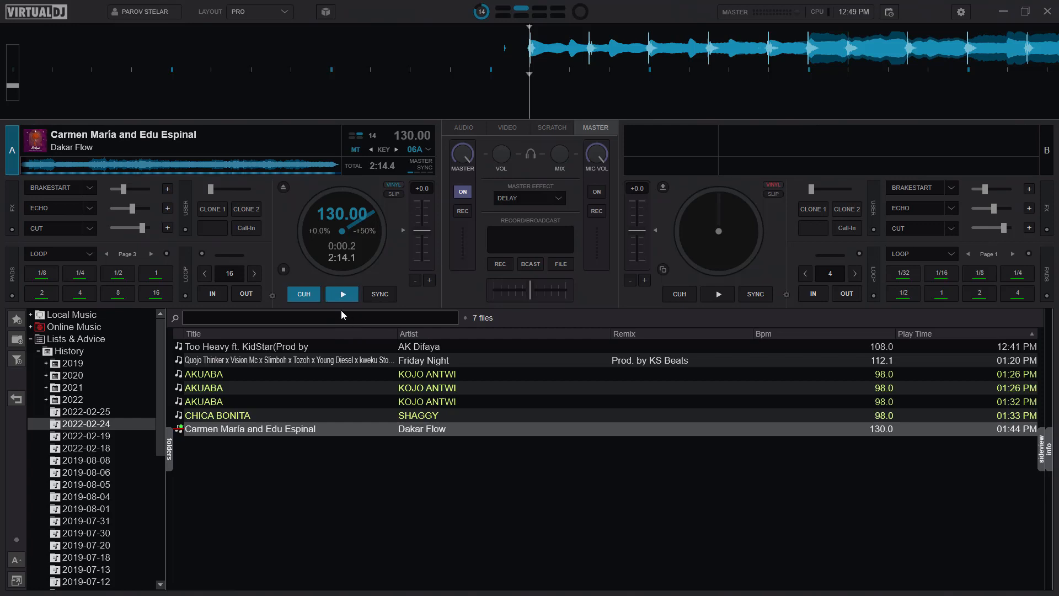
left_click(342, 294)
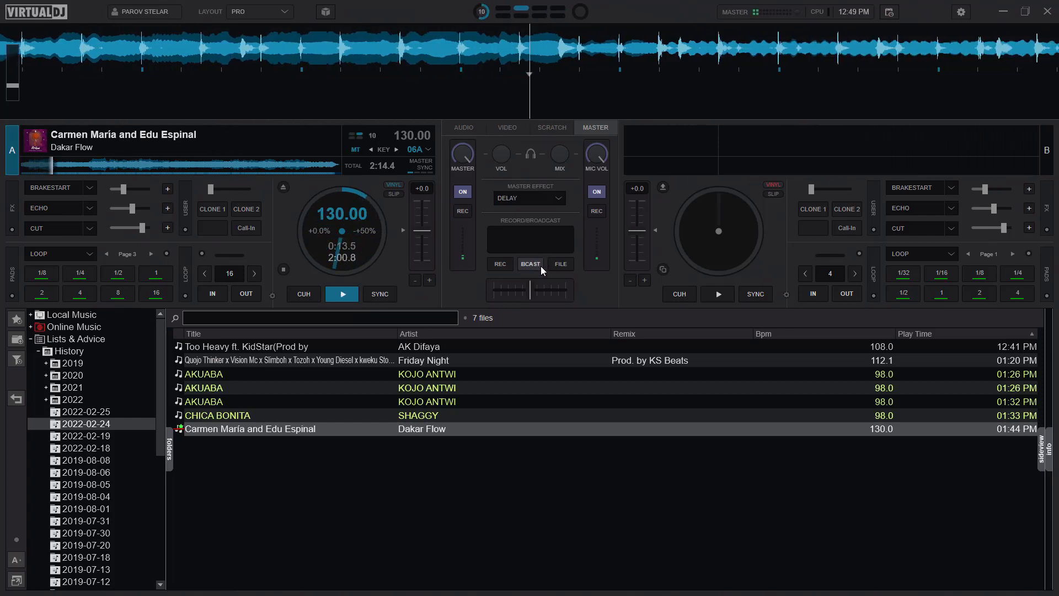
left_click(462, 127)
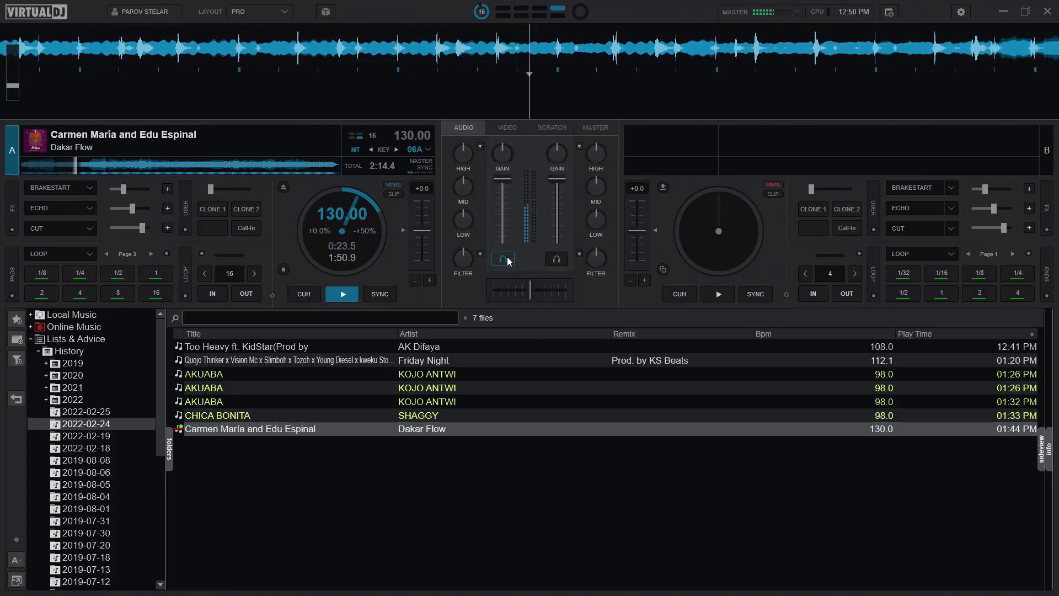
mouse_move(502, 259)
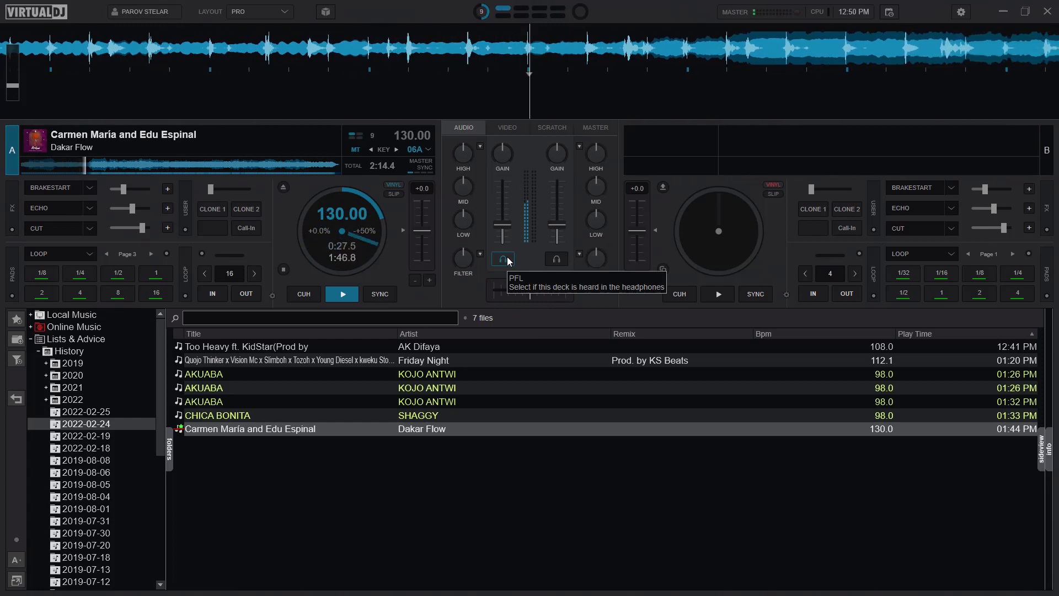
left_click(502, 259)
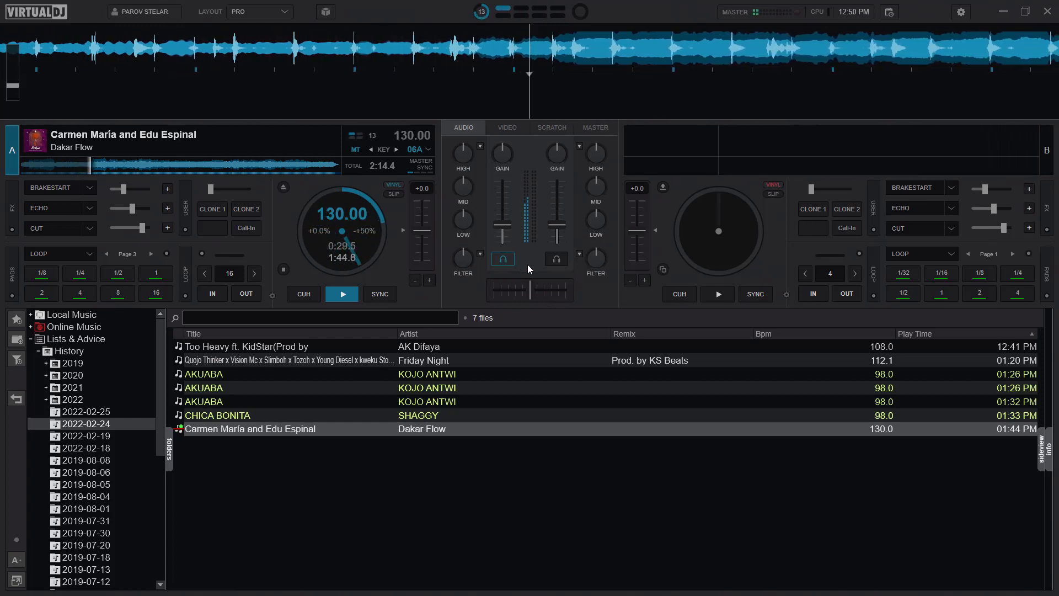